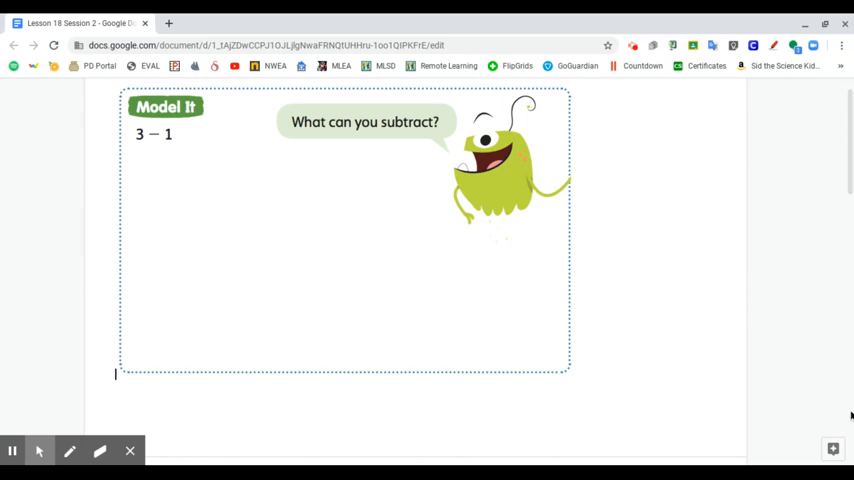
pyautogui.moveTo(844, 380)
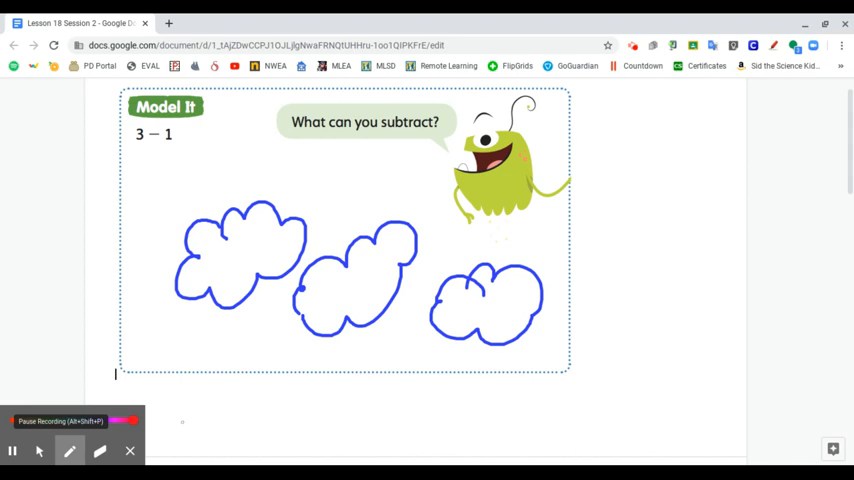
# Mark the rightmost of the three blue clouds with a red X
pyautogui.moveTo(448, 258); pyautogui.dragTo(528, 348)
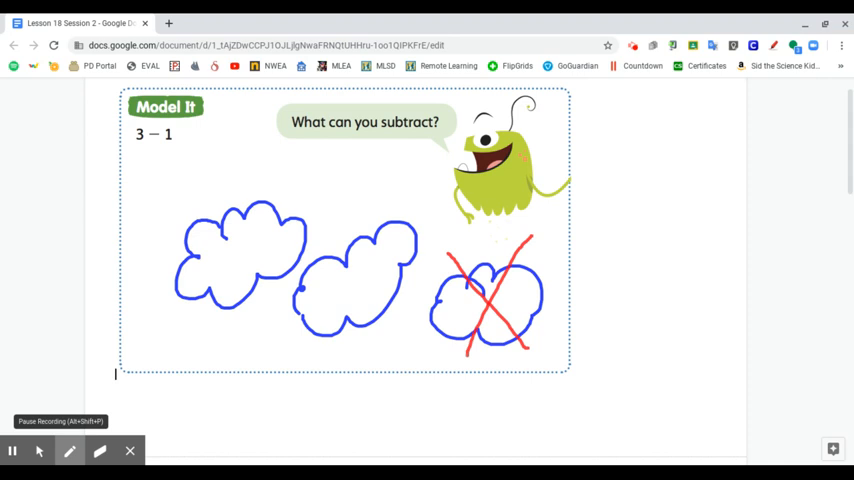
# Scroll to the page of subtraction cards showing 4 − 1, 4 − 3 and 4 − 2
pyautogui.scroll(-3)
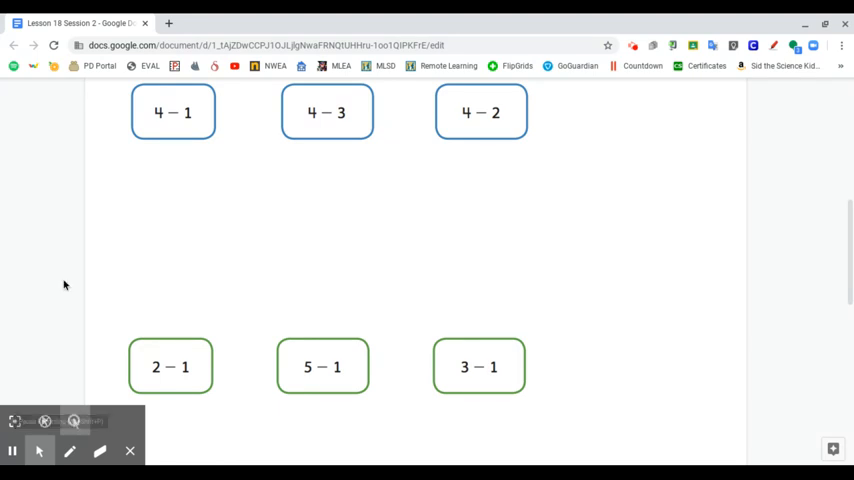
pyautogui.moveTo(156, 134)
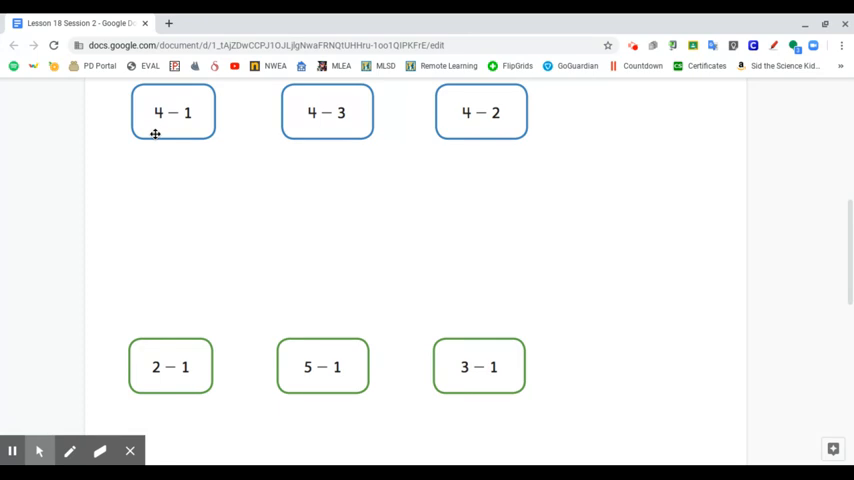
pyautogui.moveTo(92, 152)
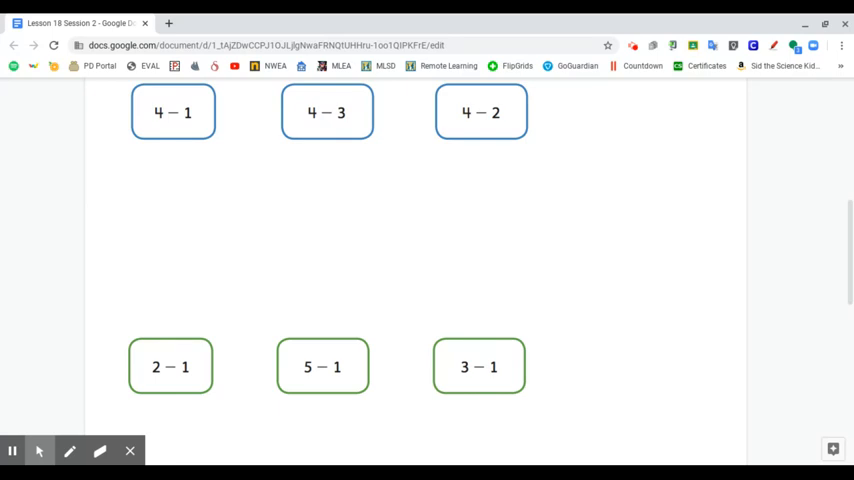
pyautogui.moveTo(12, 452)
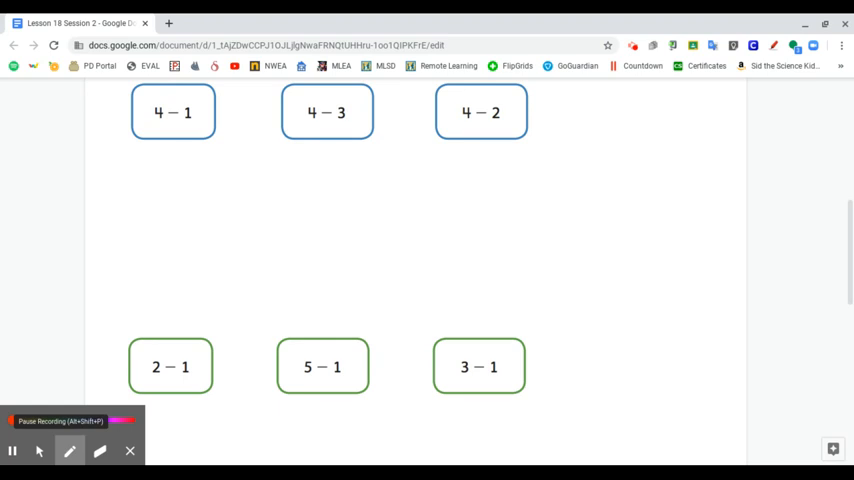
# Draw four orange circles under 4 − 1, slash one, and choose green for the next pen colour
pyautogui.moveTo(144, 156); pyautogui.dragTo(120, 180)
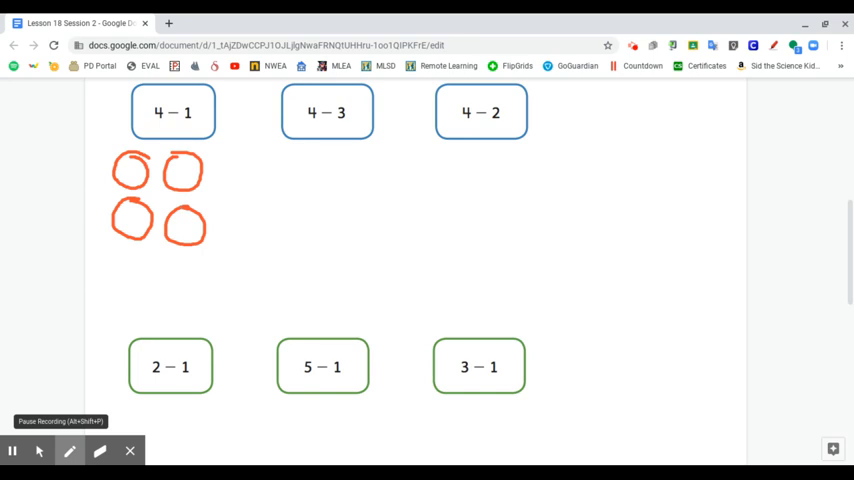
pyautogui.moveTo(118, 204); pyautogui.dragTo(148, 236)
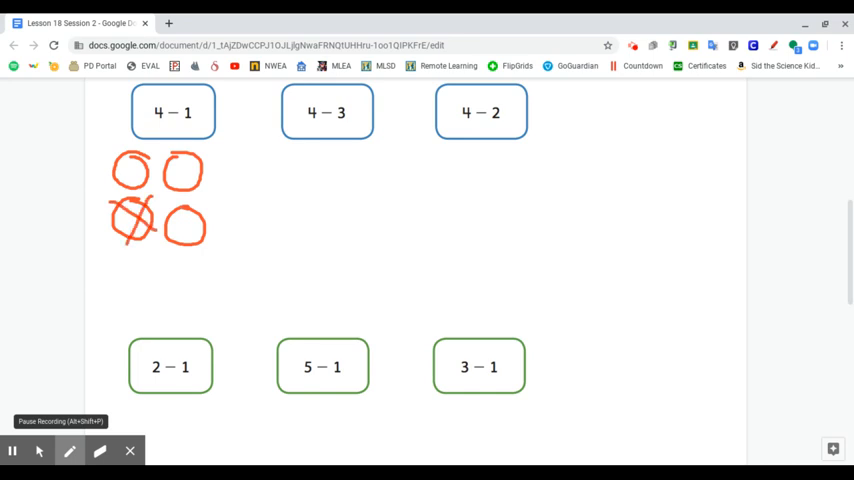
pyautogui.click(68, 452)
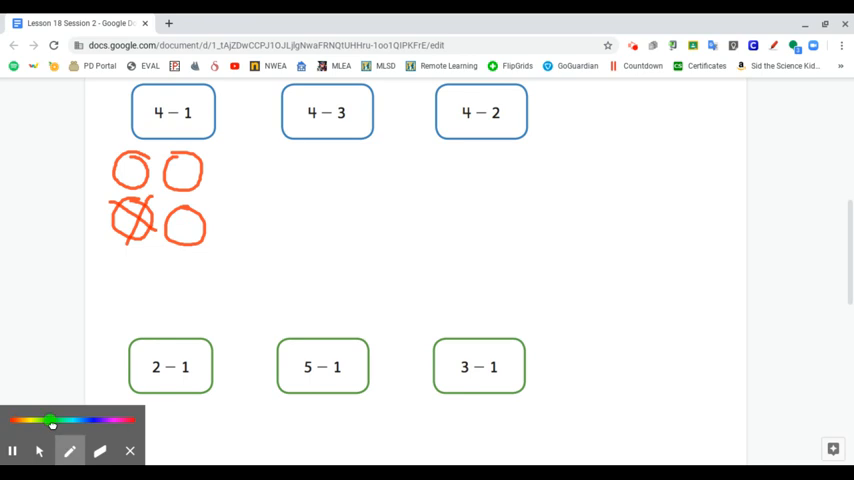
pyautogui.moveTo(376, 336)
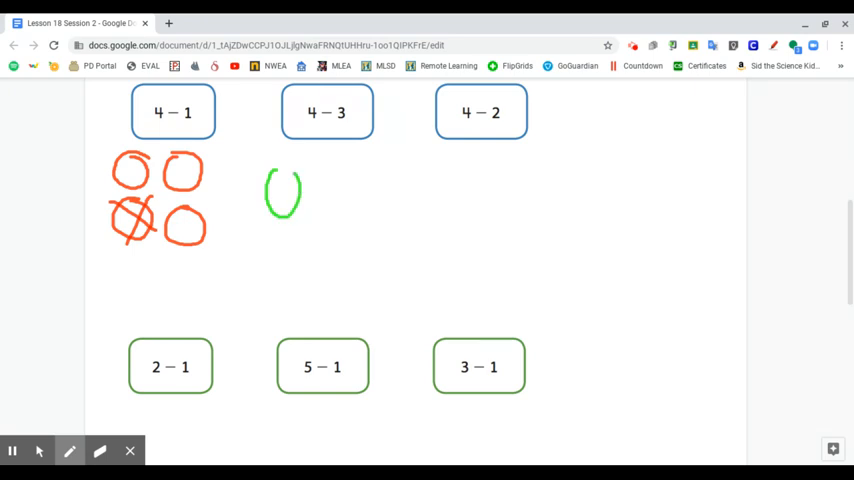
# Draw four green circles under 4 − 3 in two rows and slash three of them
pyautogui.moveTo(324, 176); pyautogui.dragTo(344, 204)
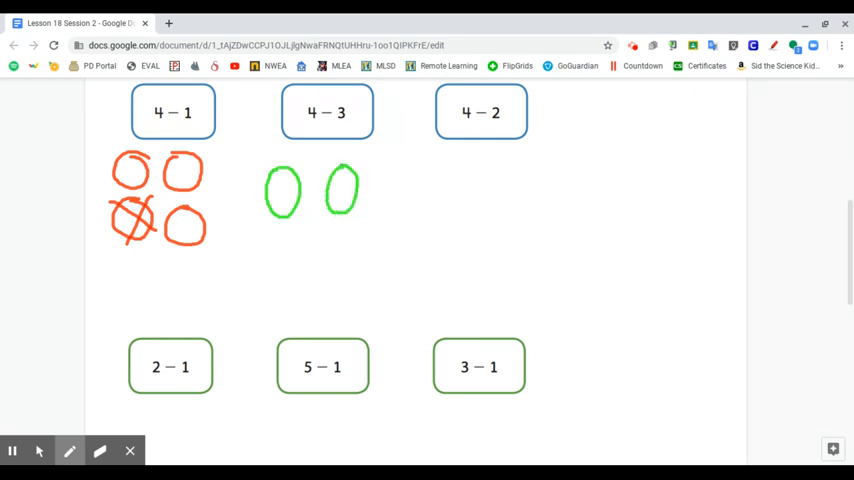
pyautogui.moveTo(270, 244); pyautogui.dragTo(300, 290)
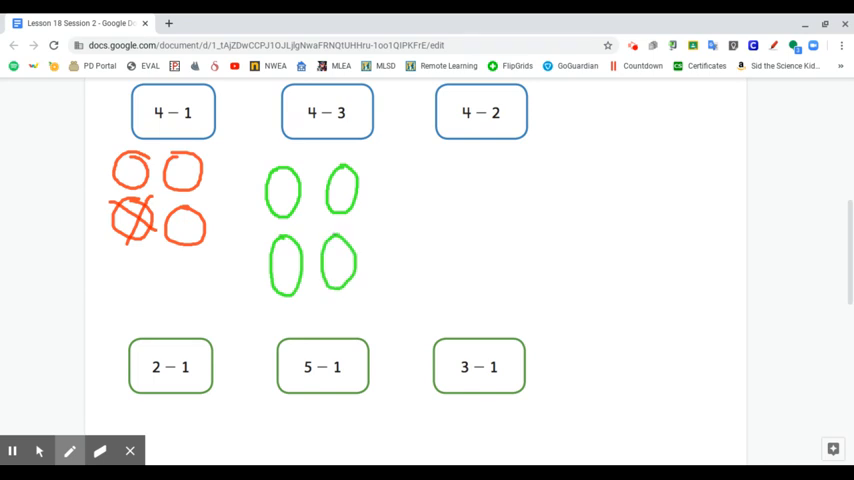
pyautogui.moveTo(270, 244); pyautogui.dragTo(300, 284)
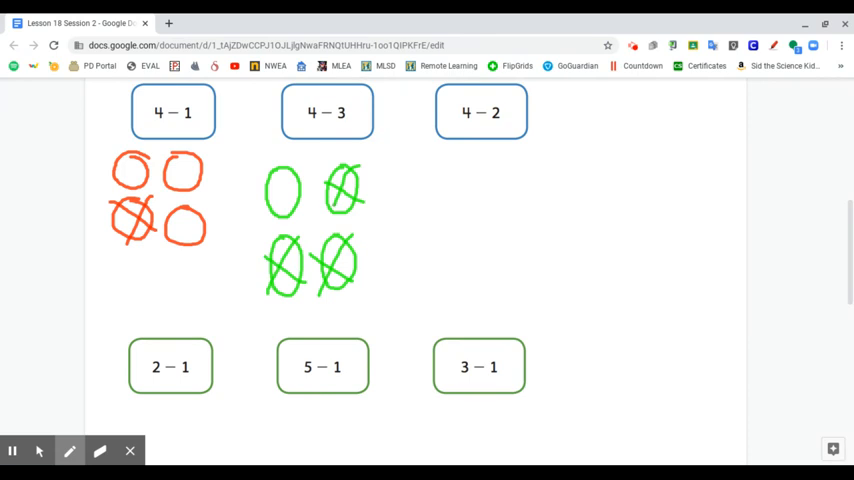
pyautogui.moveTo(354, 340)
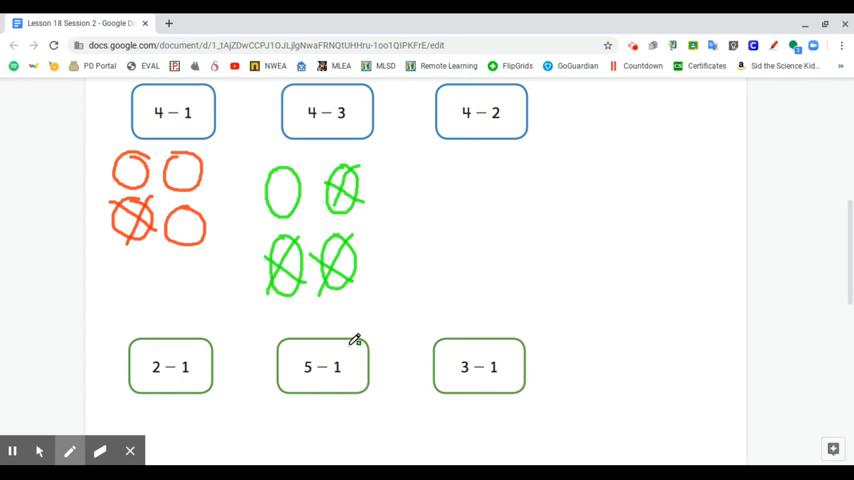